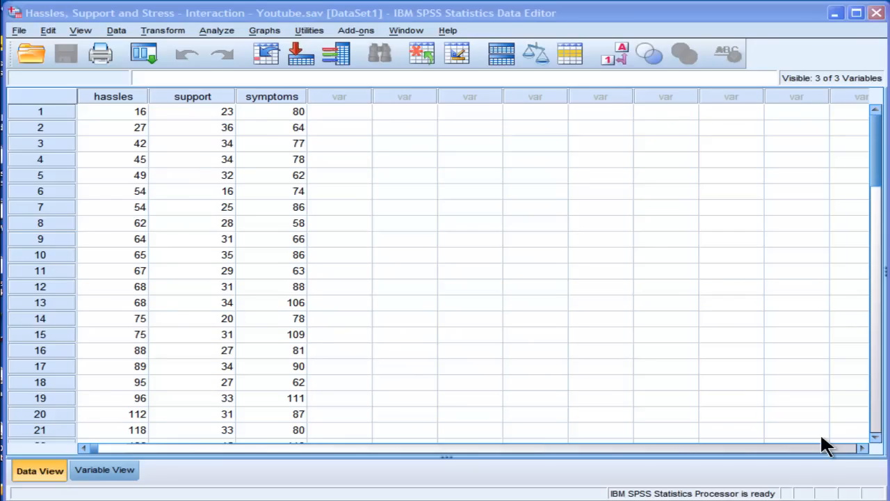
- Review the hassles, support and symptoms scores in the Data Editor, highlighting each variable in turn
click(192, 111)
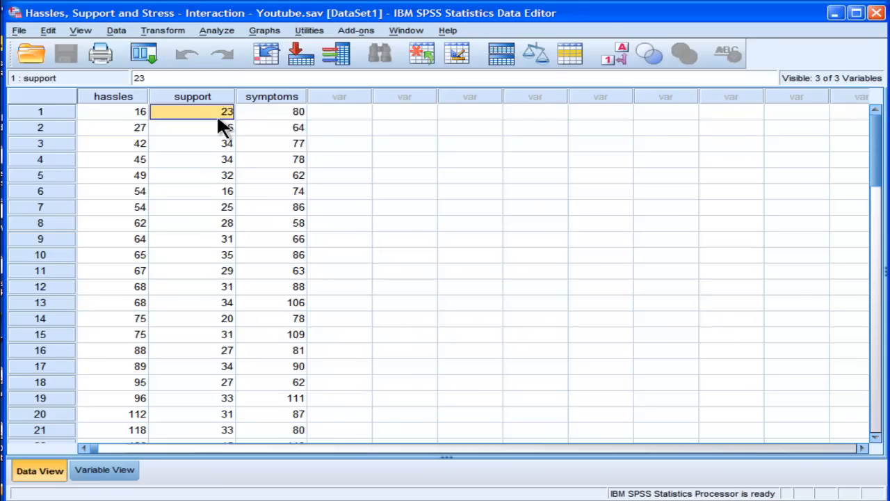
click(113, 112)
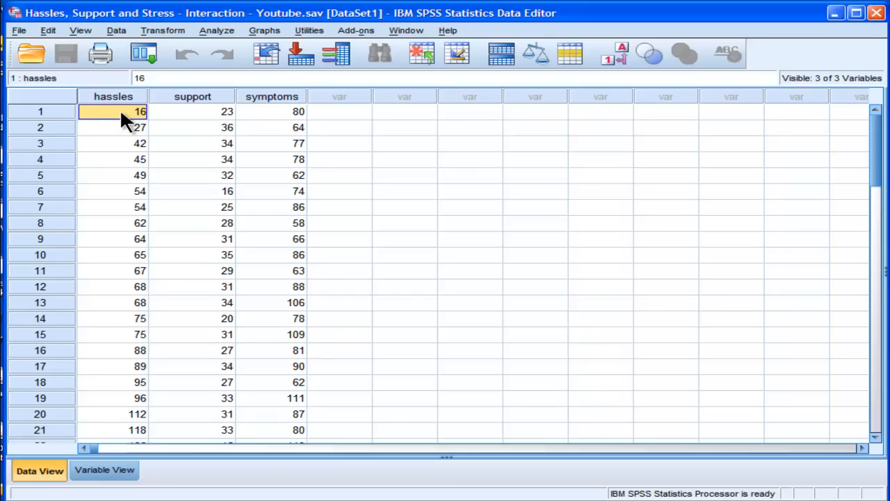
click(113, 96)
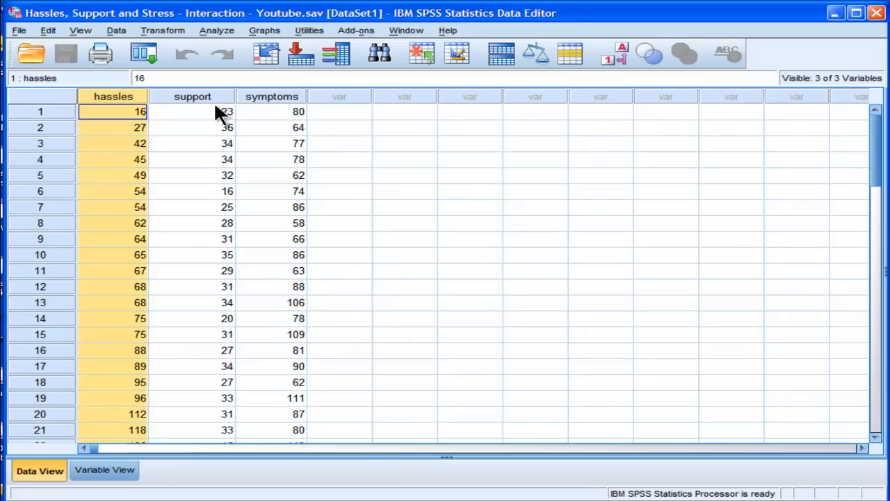
click(192, 111)
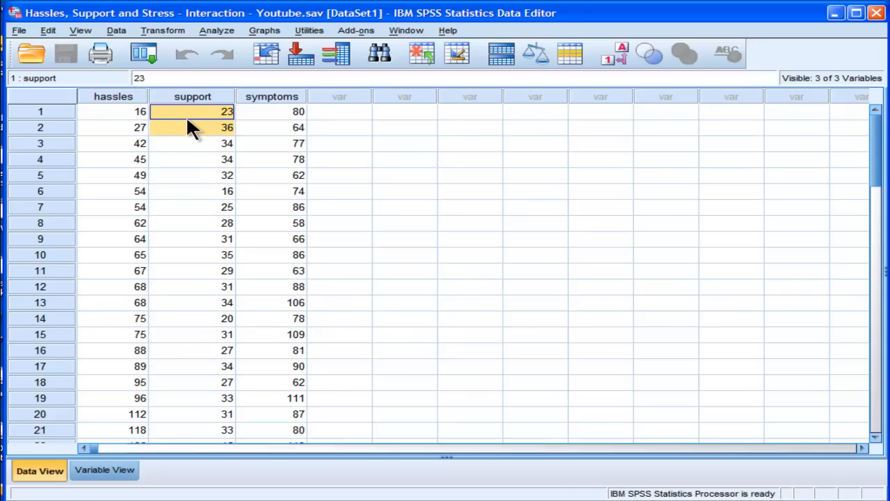
click(112, 111)
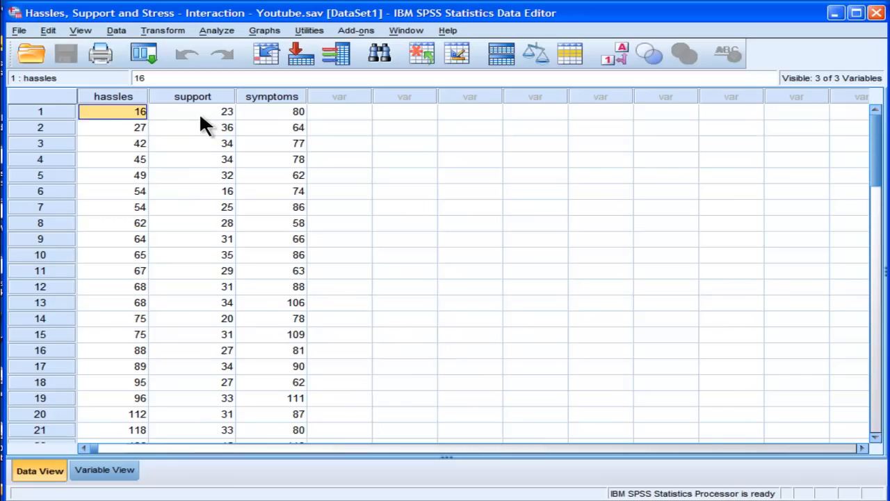
click(113, 96)
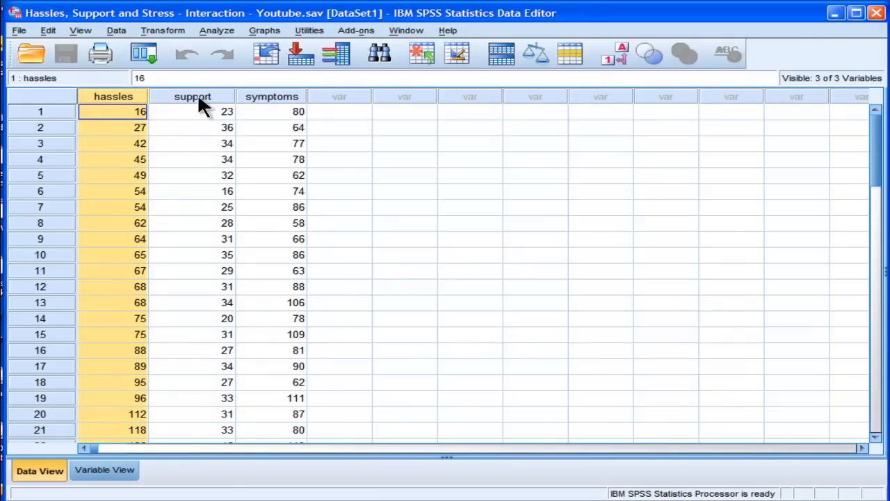
click(192, 111)
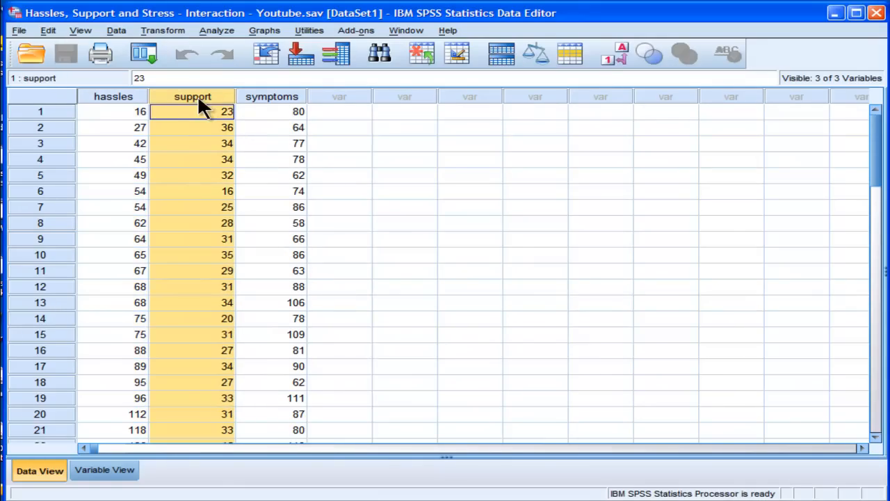
click(112, 112)
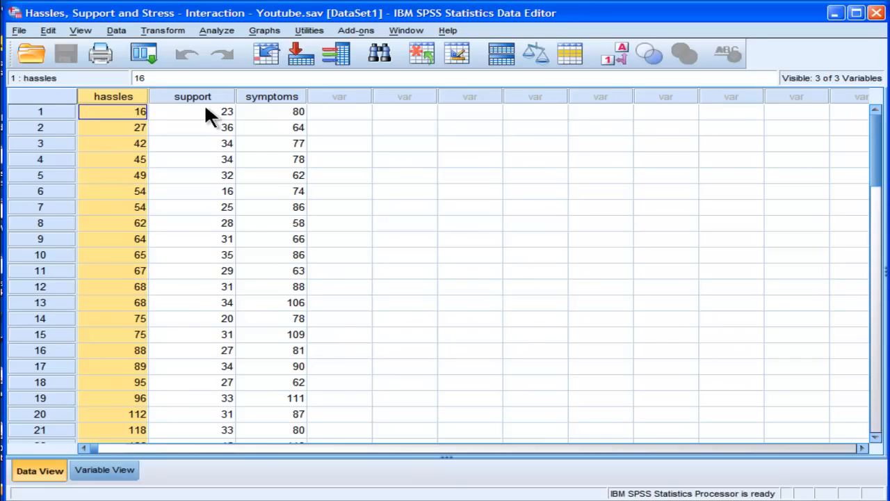
click(192, 111)
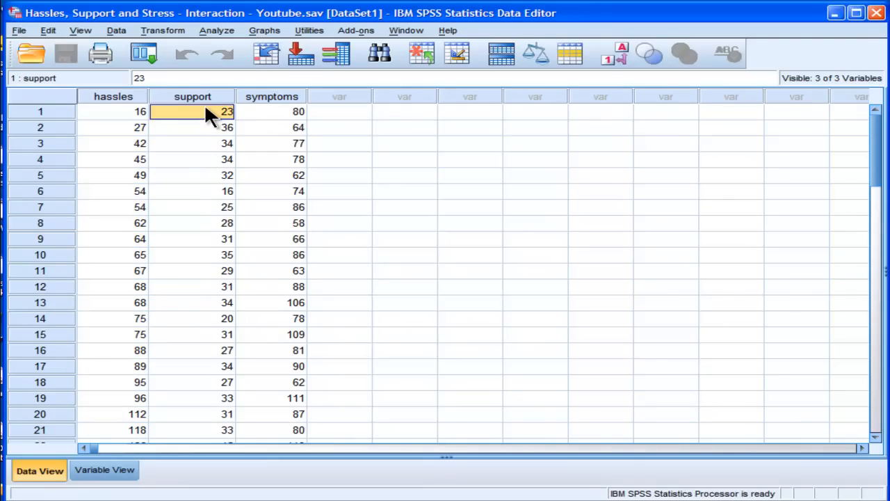
click(113, 96)
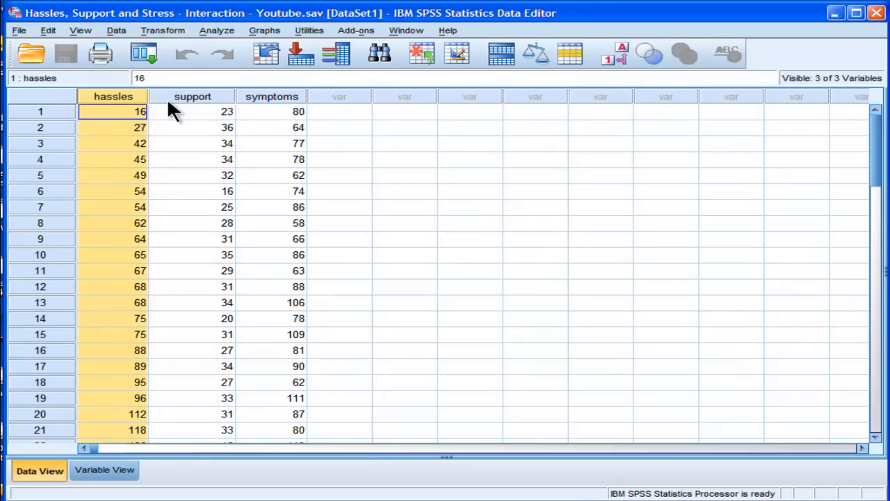
click(192, 111)
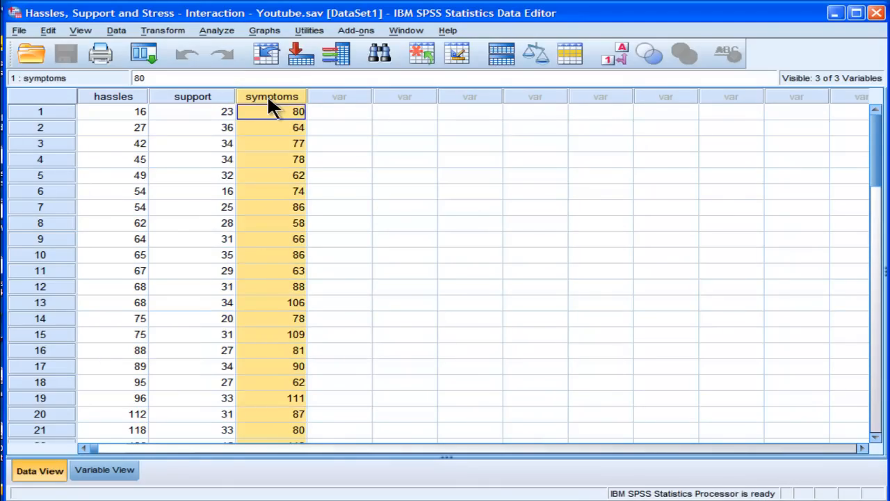
mouse_move(272, 126)
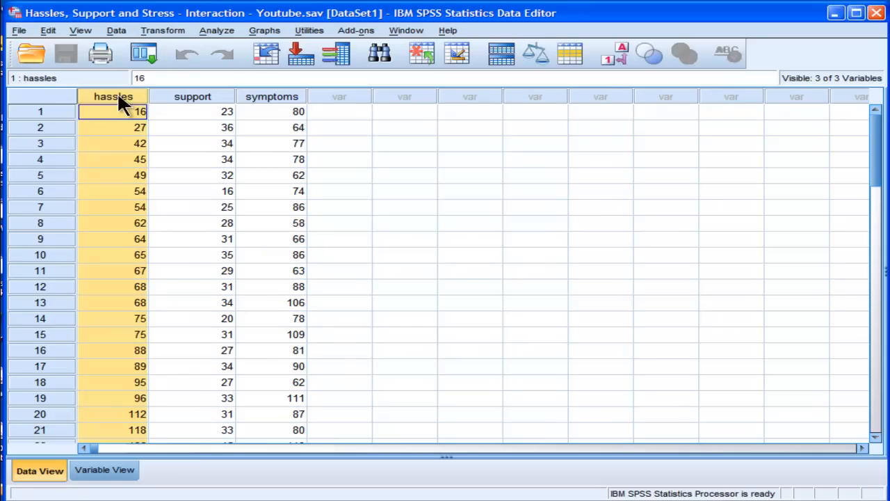
mouse_move(122, 106)
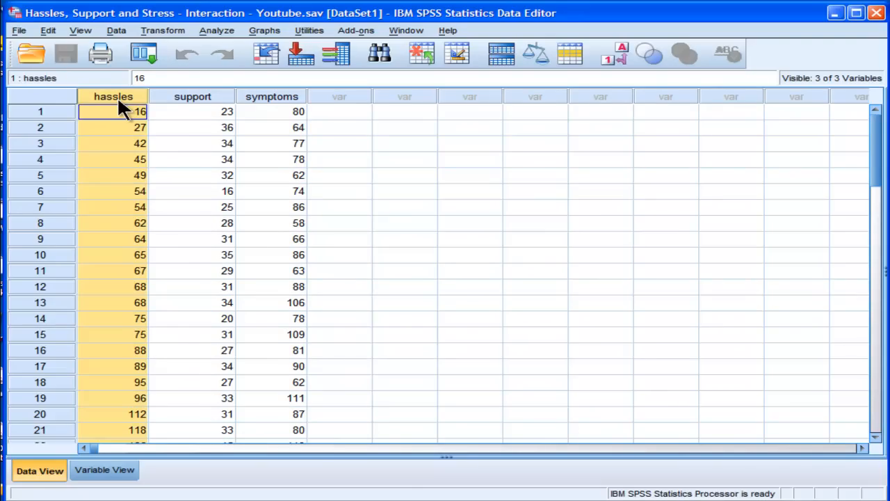
- Continue comparing the hassles, support and symptoms columns before running the analysis
click(192, 111)
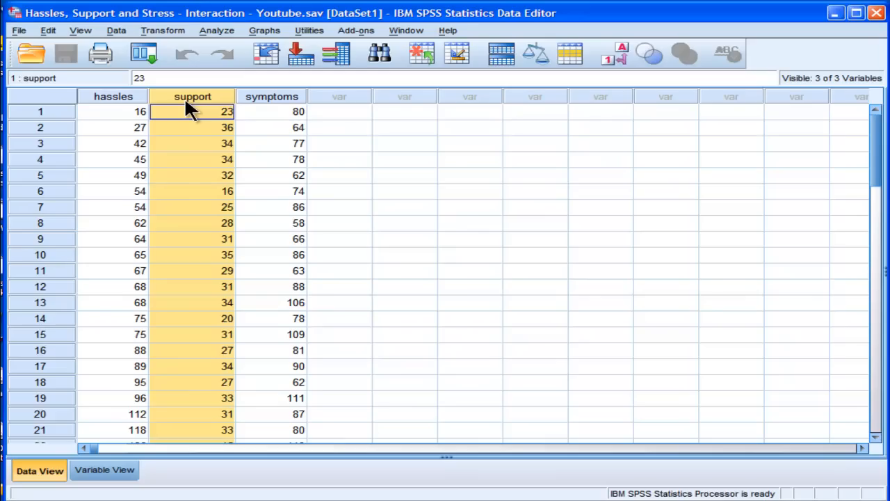
mouse_move(125, 103)
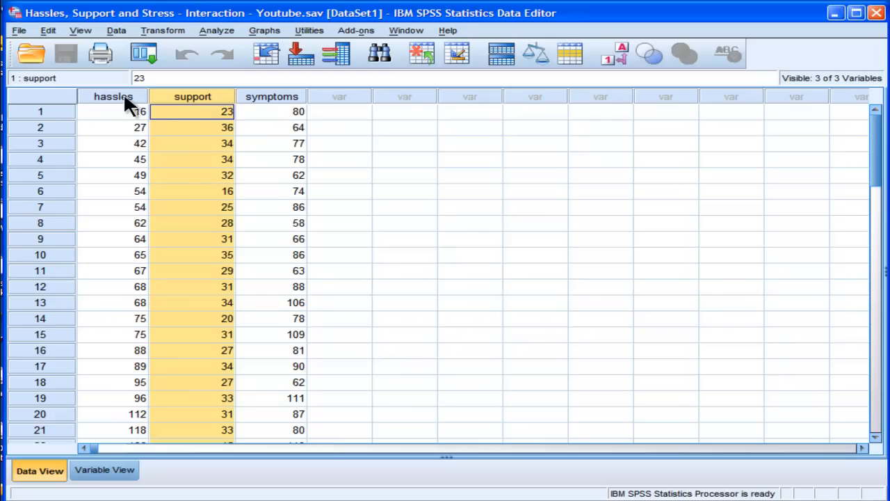
click(113, 111)
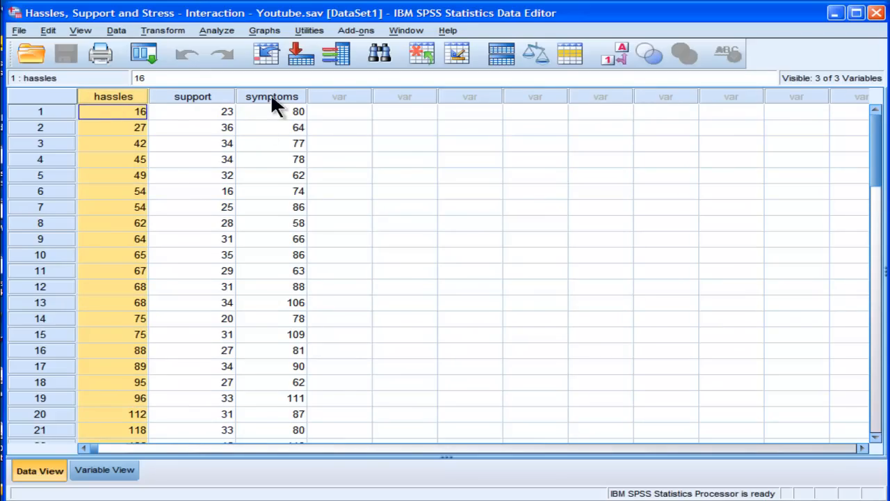
click(272, 96)
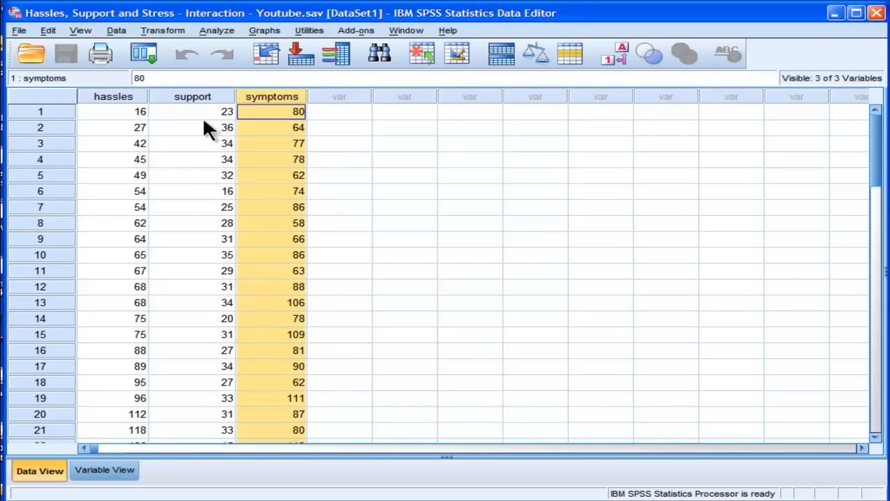
click(113, 111)
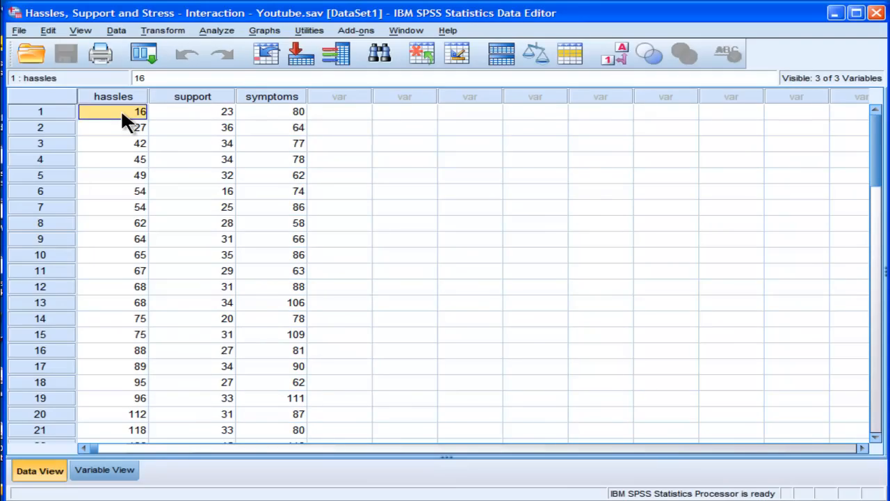
click(112, 96)
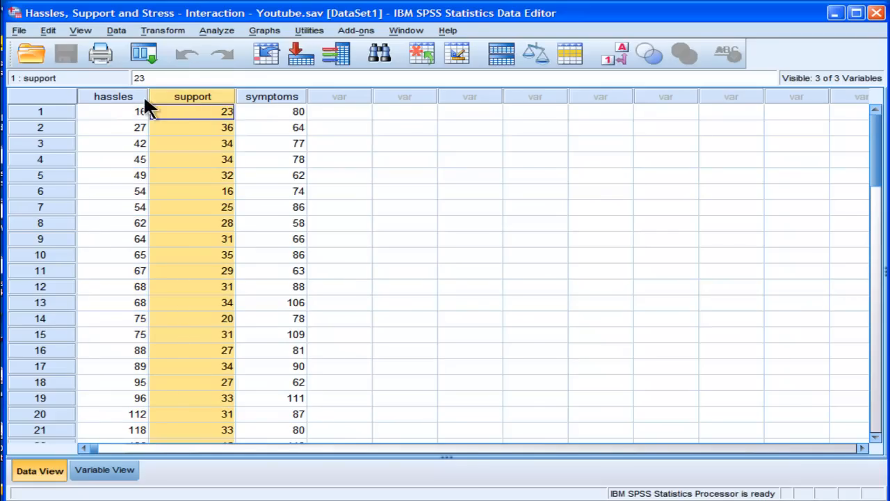
click(112, 112)
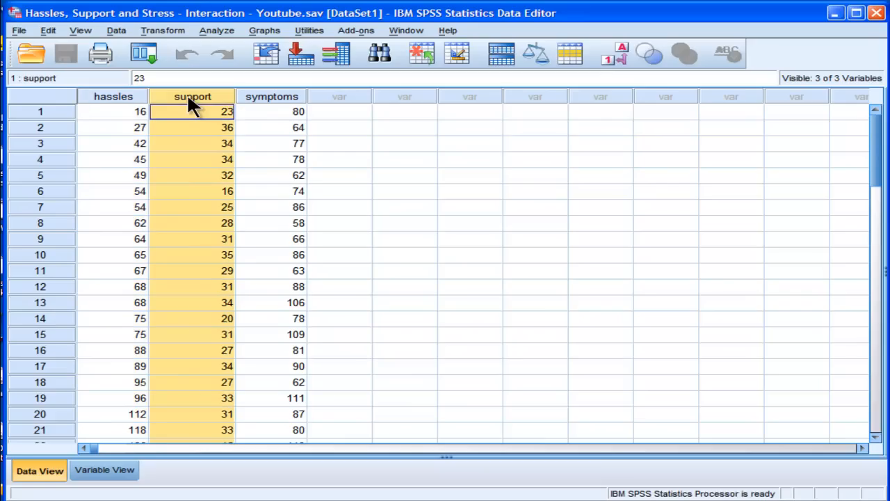
click(113, 111)
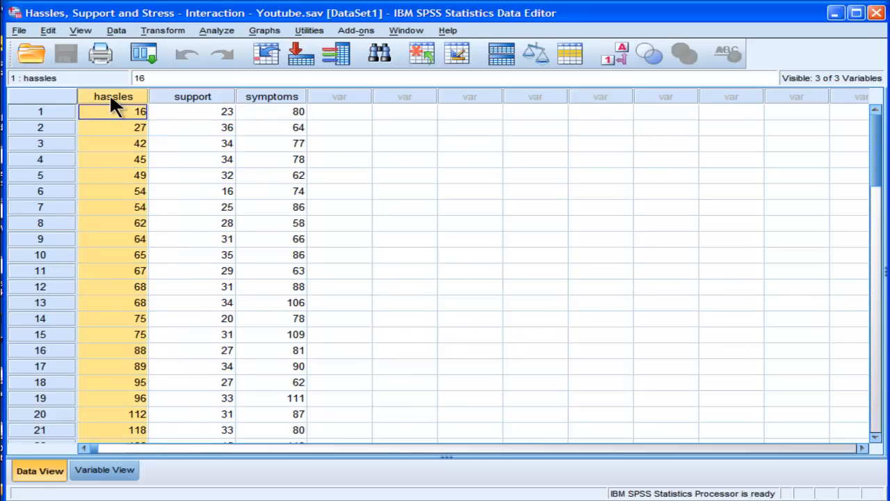
mouse_move(125, 103)
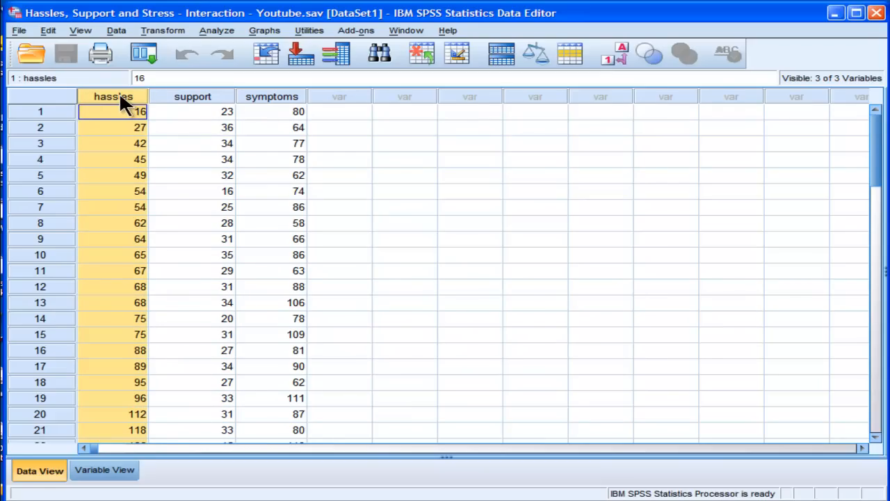
click(192, 96)
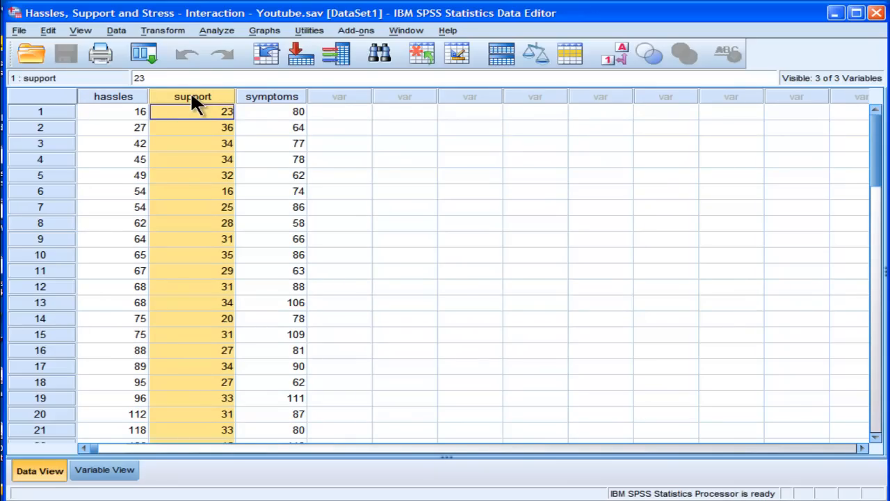
- Run a Pearson bivariate correlation on hassles, support and symptoms
click(216, 30)
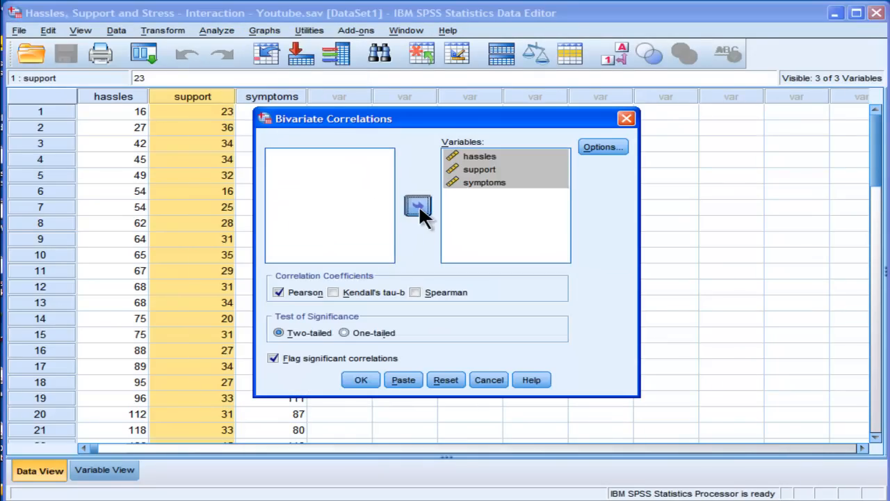
click(360, 379)
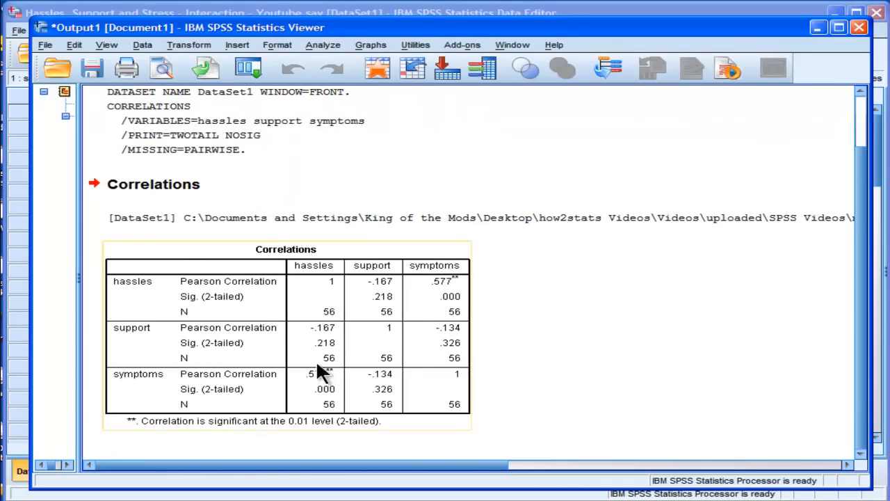
mouse_move(323, 382)
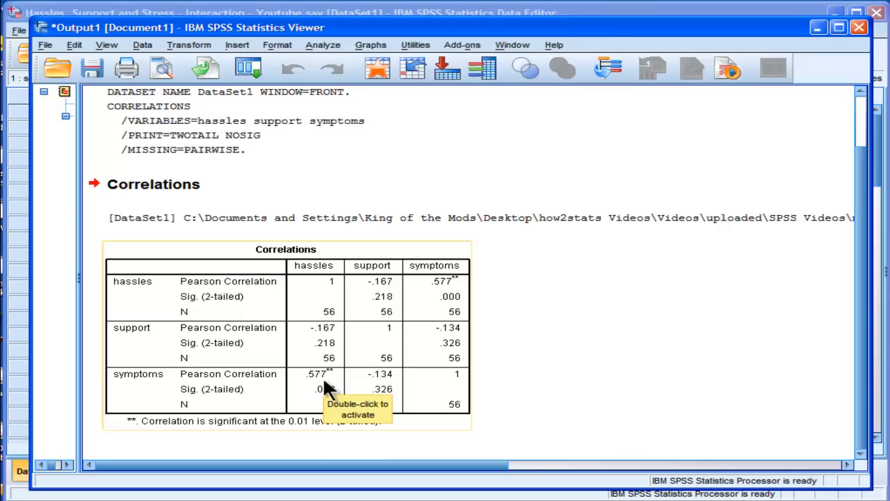
mouse_move(318, 347)
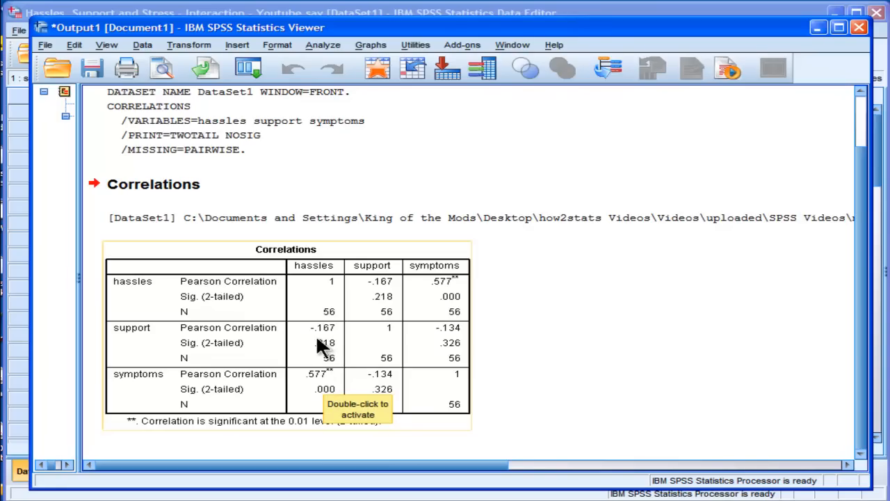
mouse_move(330, 359)
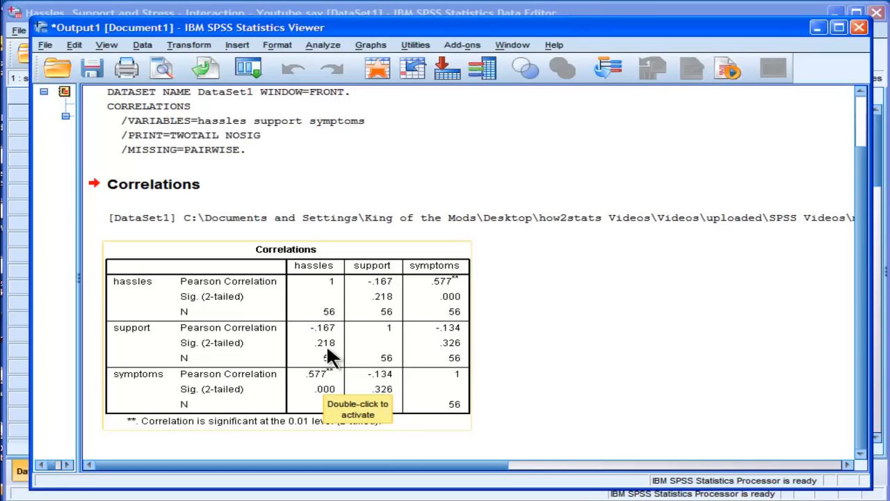
mouse_move(379, 385)
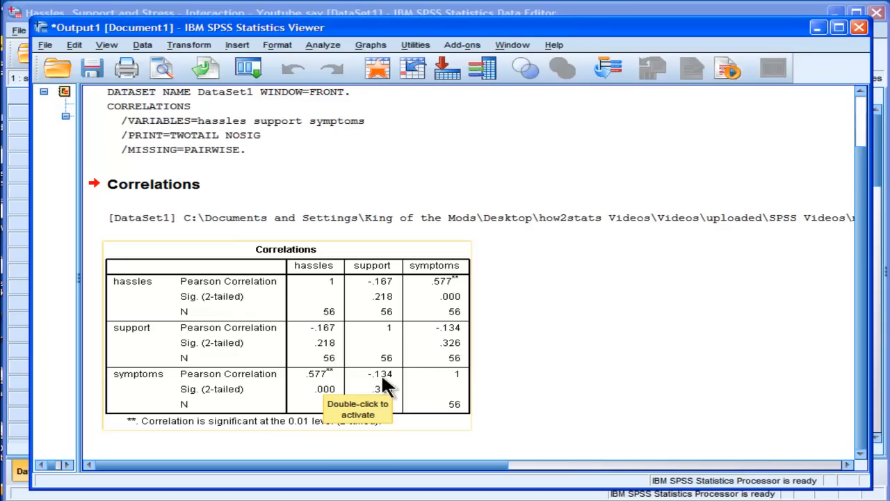
mouse_move(503, 390)
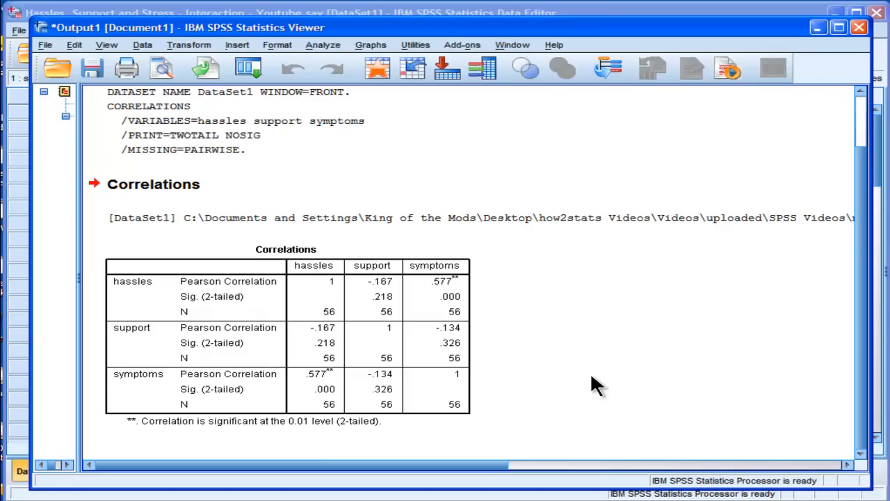
- Review the Correlations table, then return from the Output Viewer to the Data Editor
click(323, 341)
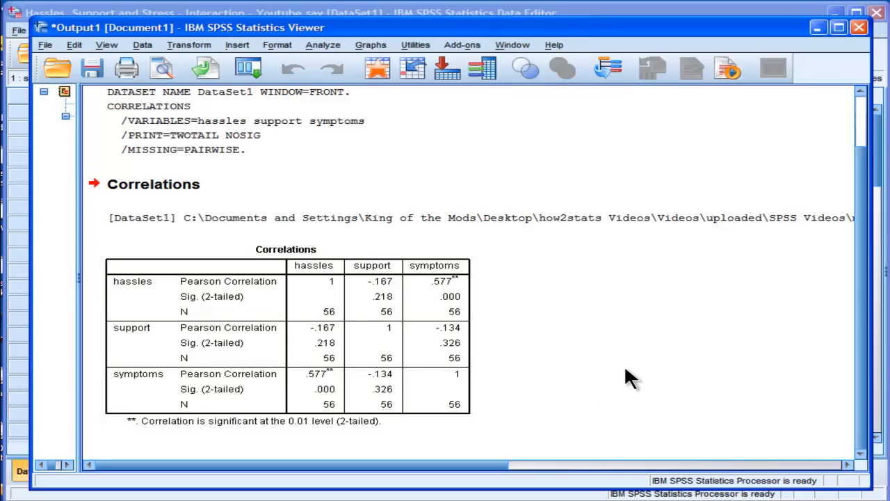
click(386, 358)
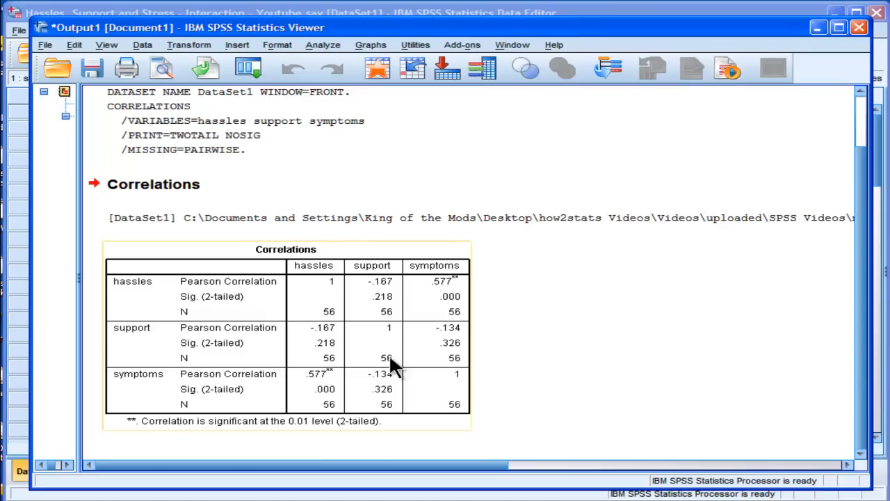
mouse_move(315, 301)
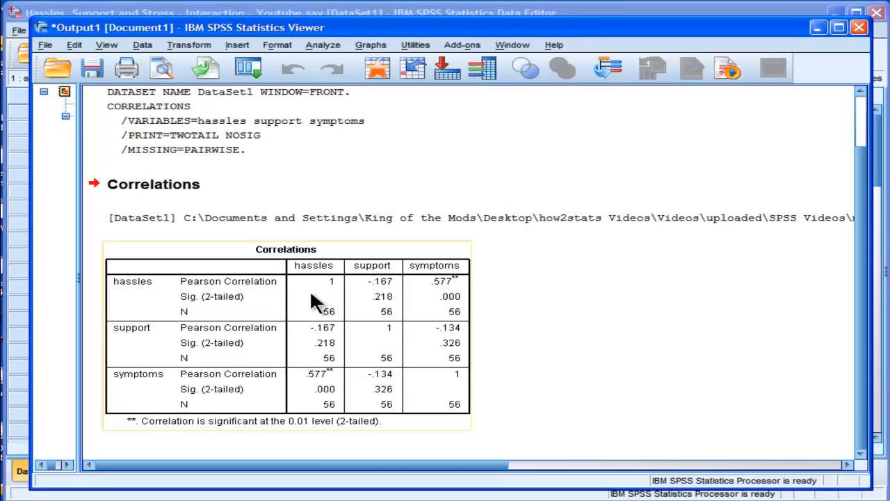
mouse_move(128, 350)
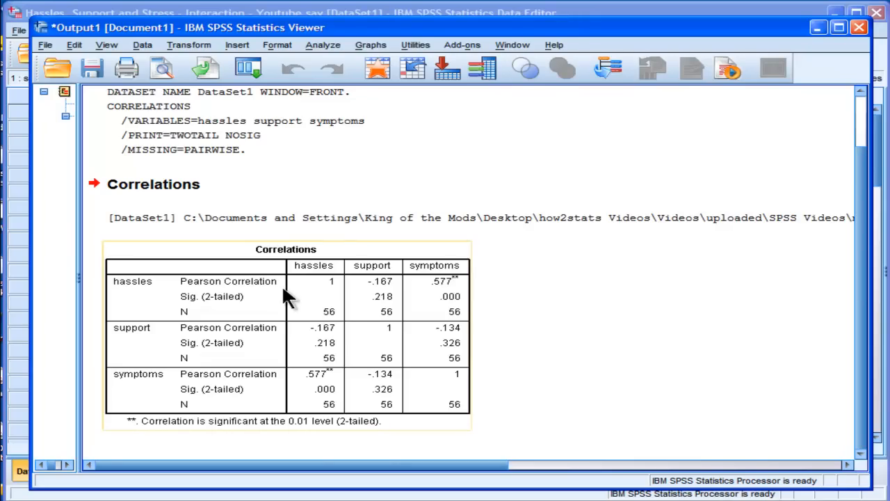
mouse_move(558, 406)
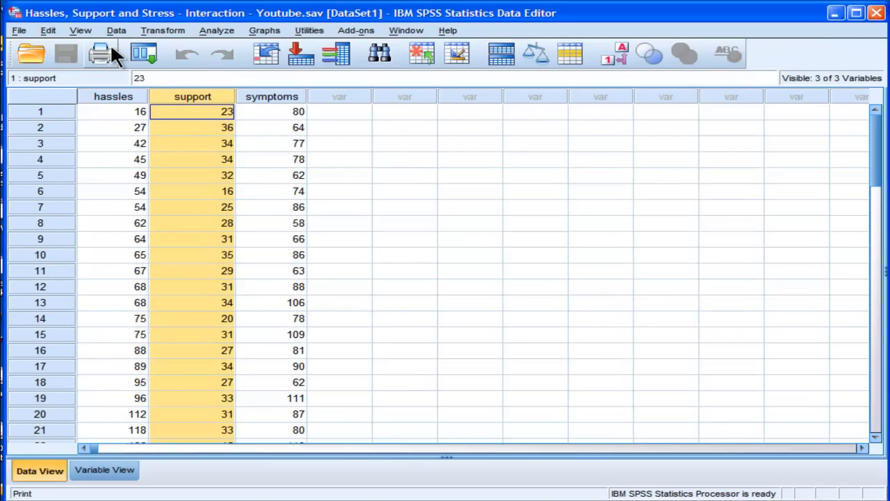
- Compute a new variable hassles_support equal to hassles * support
click(162, 30)
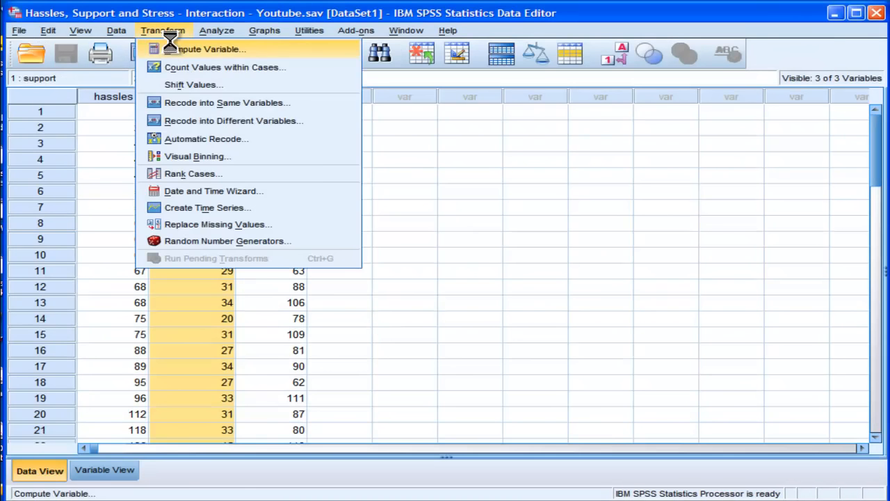
click(206, 49)
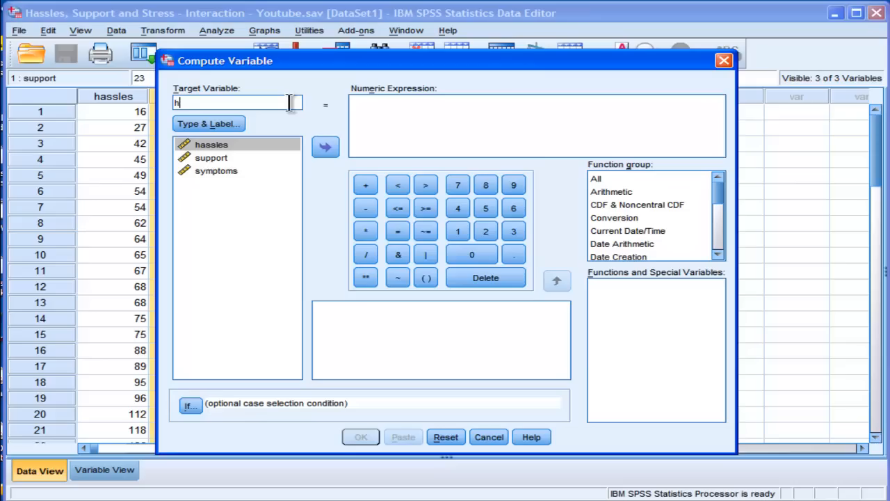
text(assles_support)
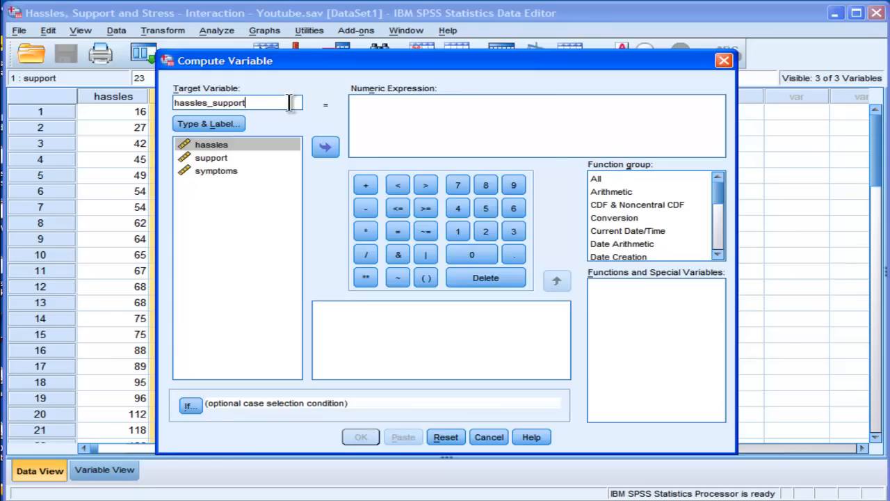
click(324, 147)
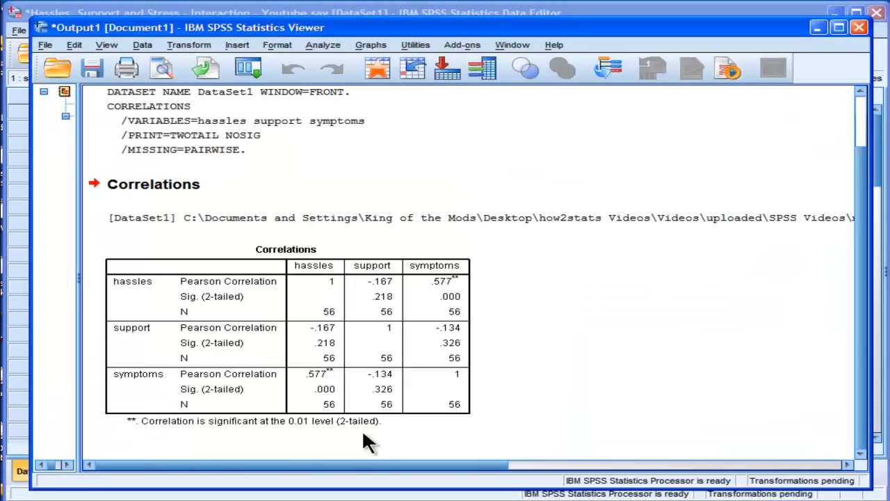
- Run the bivariate correlation again with hassles, support, symptoms and hassles_support
click(323, 44)
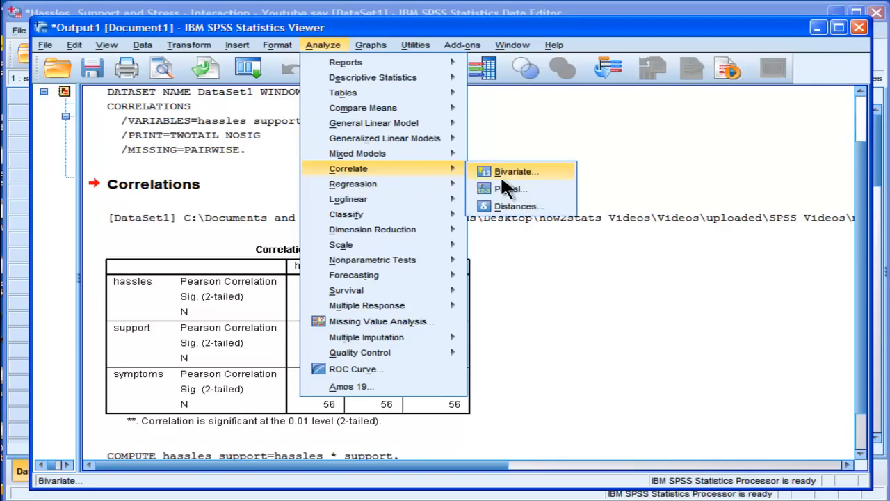
click(516, 171)
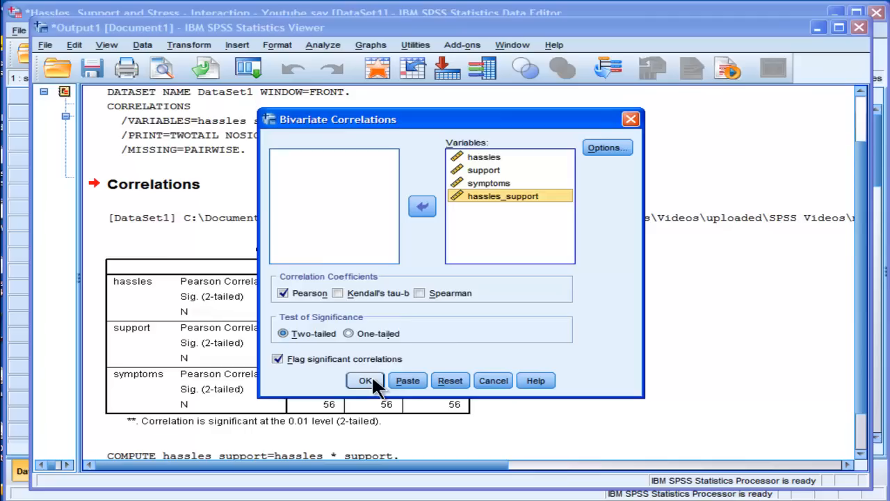
click(365, 380)
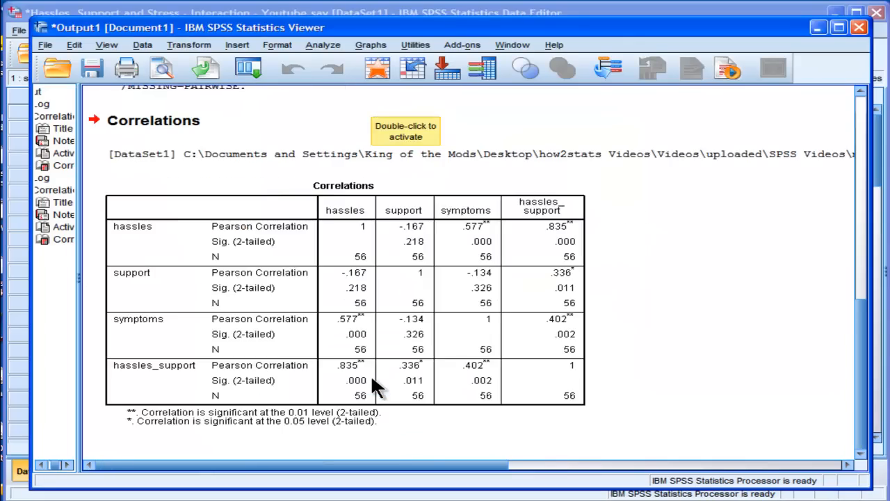
mouse_move(214, 372)
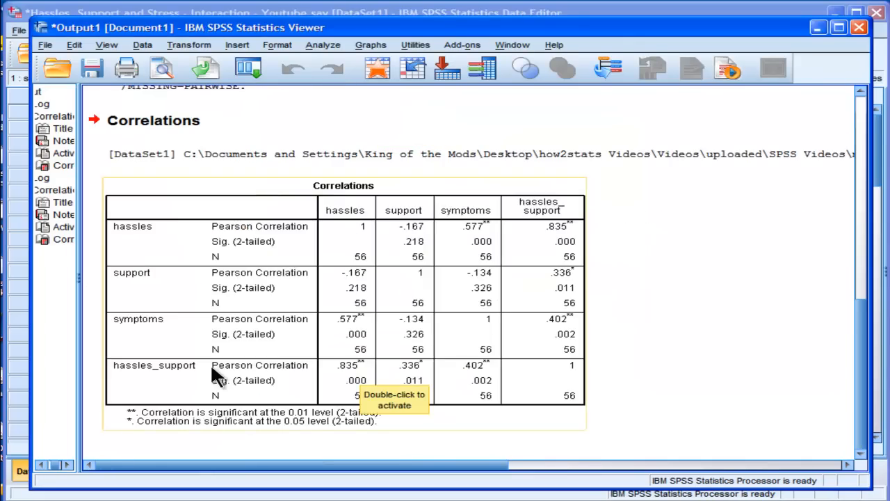
mouse_move(349, 370)
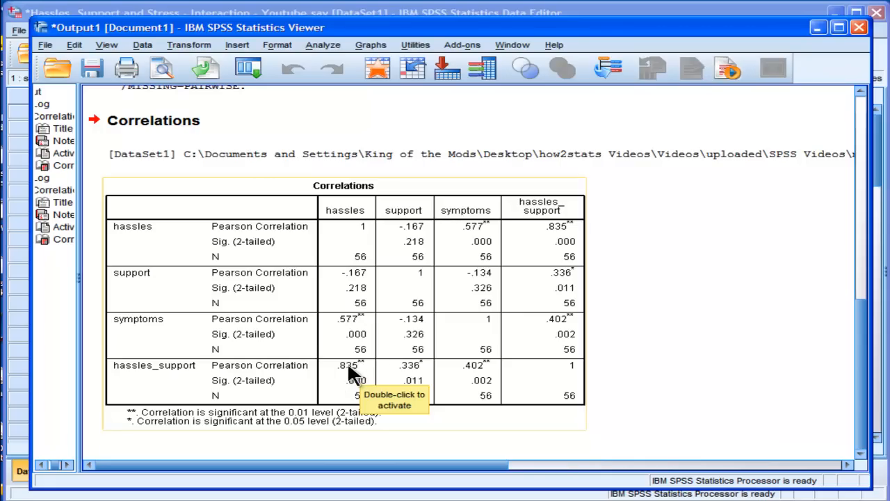
mouse_move(327, 378)
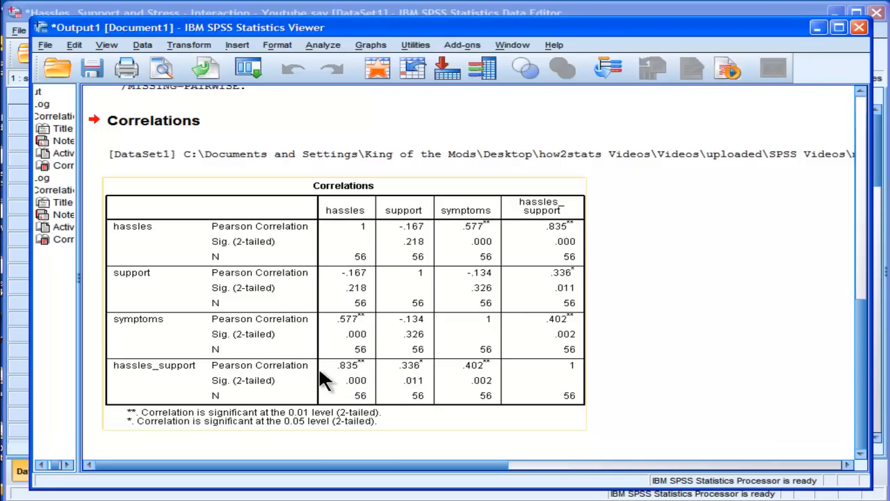
mouse_move(721, 390)
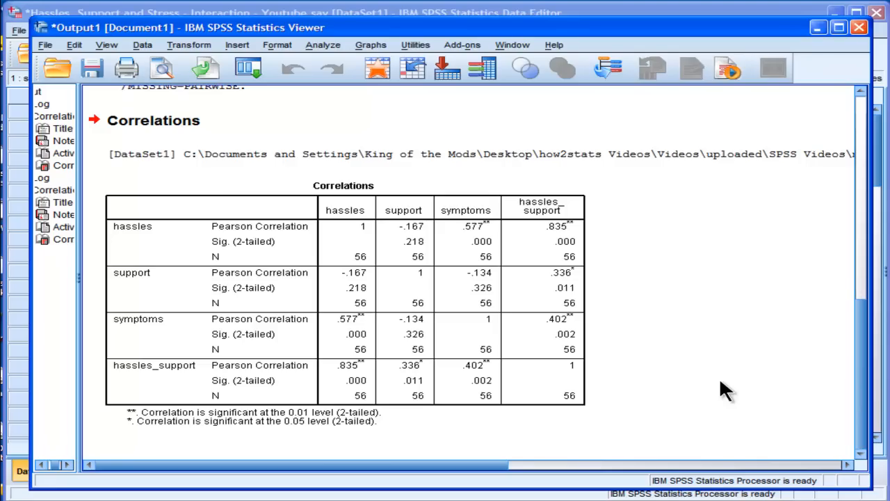
click(365, 400)
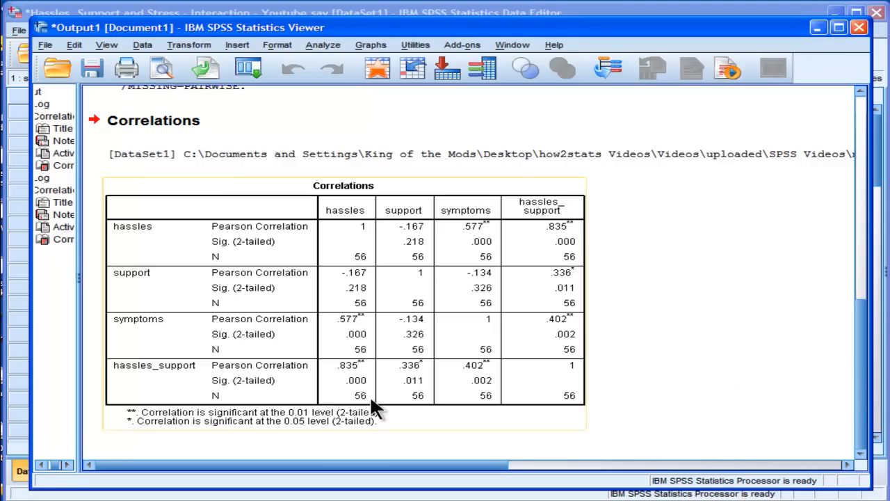
mouse_move(351, 379)
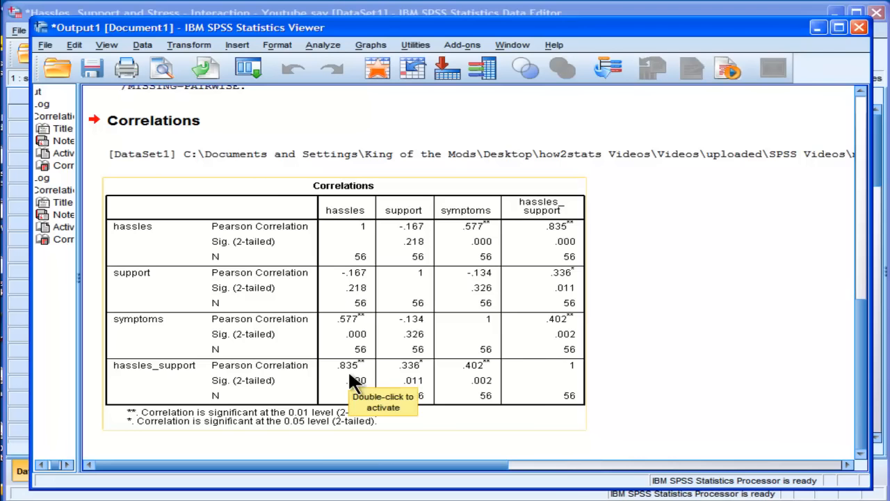